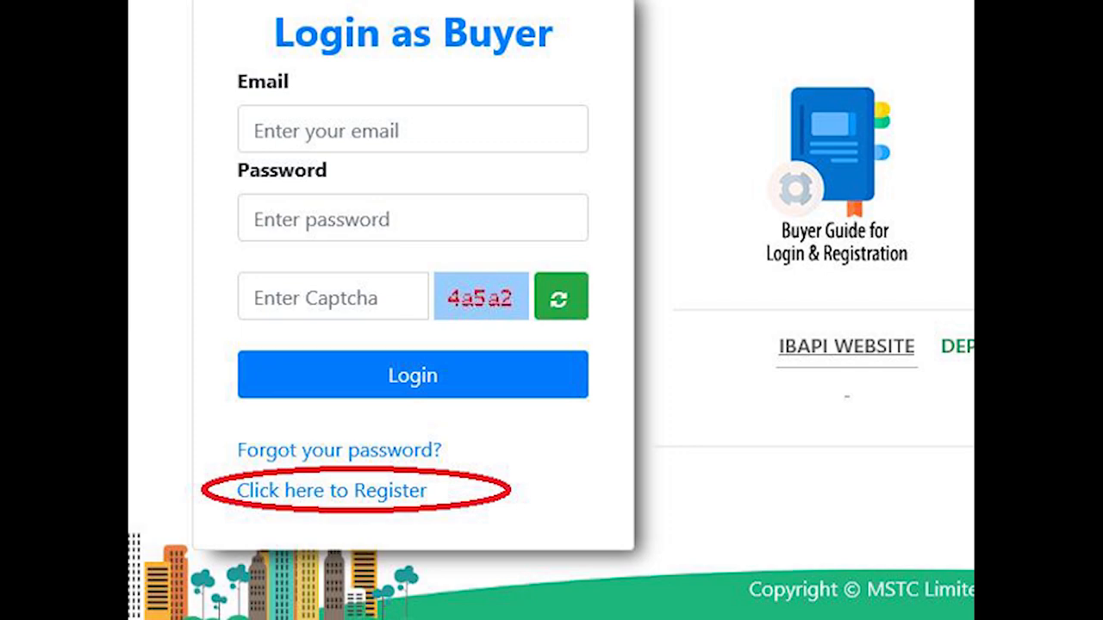
Start buyer registration and enter the email, mobile number and captcha to request OTPs
{"action": "left_click", "coordinate": [332, 490]}
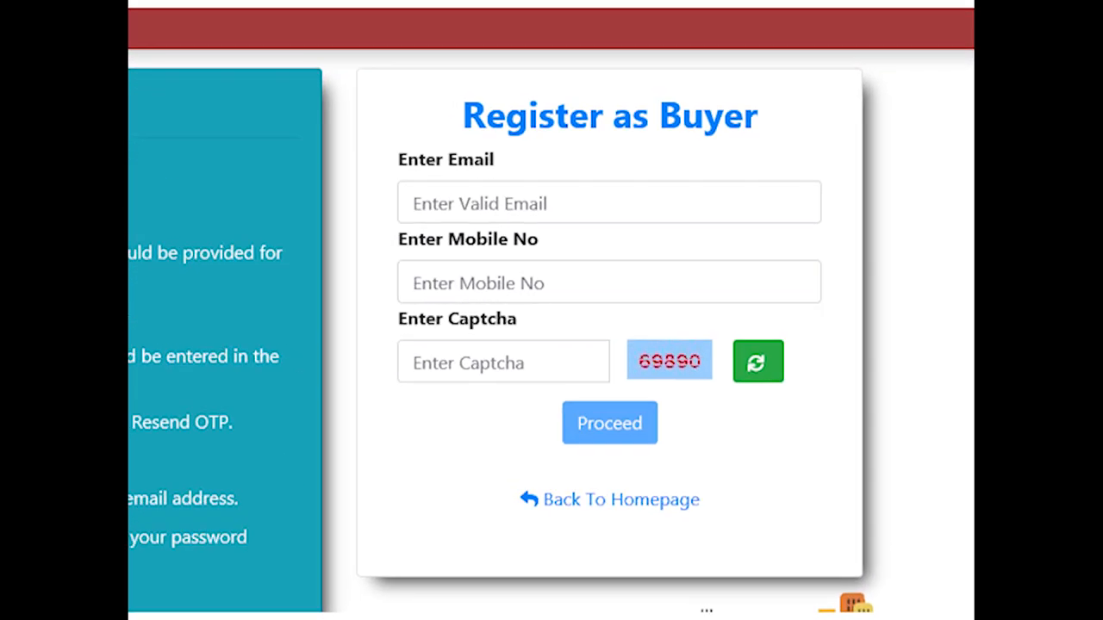
{"action": "left_click", "coordinate": [610, 423]}
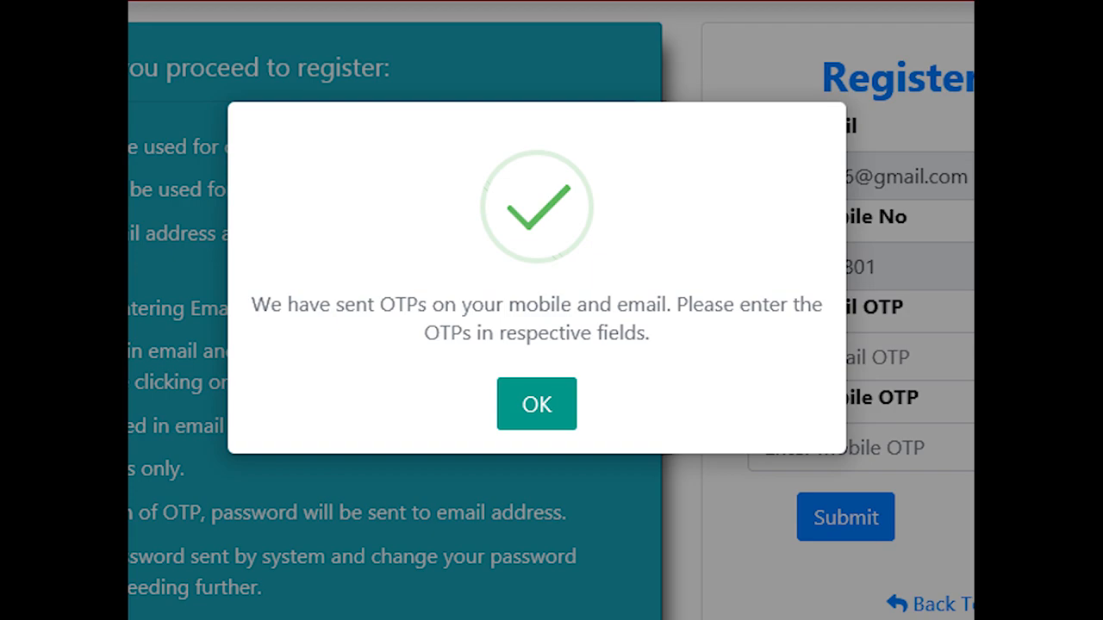
Acknowledge the OTP-sent message before verifying the email and mobile OTPs
{"action": "left_click", "coordinate": [536, 403]}
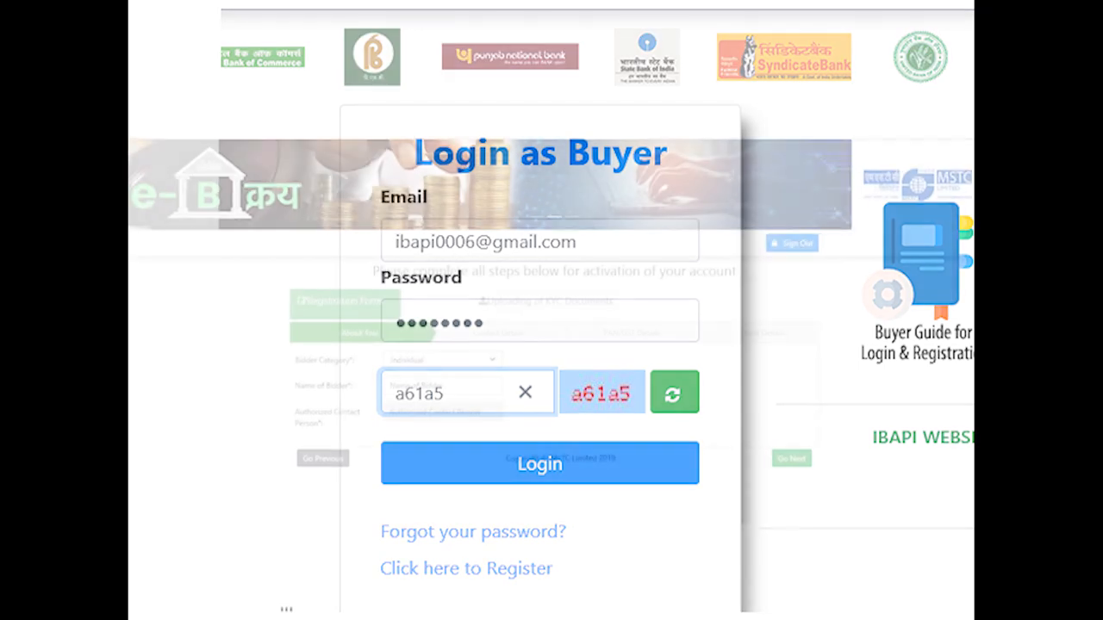
Log in as buyer, accept both terms agreements and submit the registration form successfully
{"action": "left_click", "coordinate": [538, 461]}
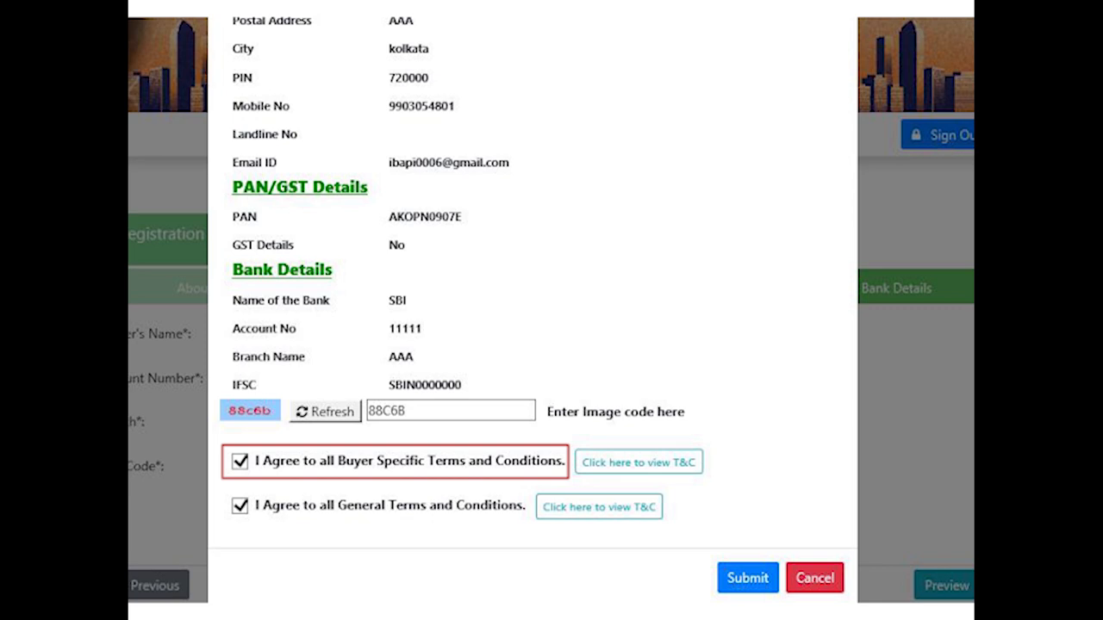
{"action": "left_click", "coordinate": [239, 507]}
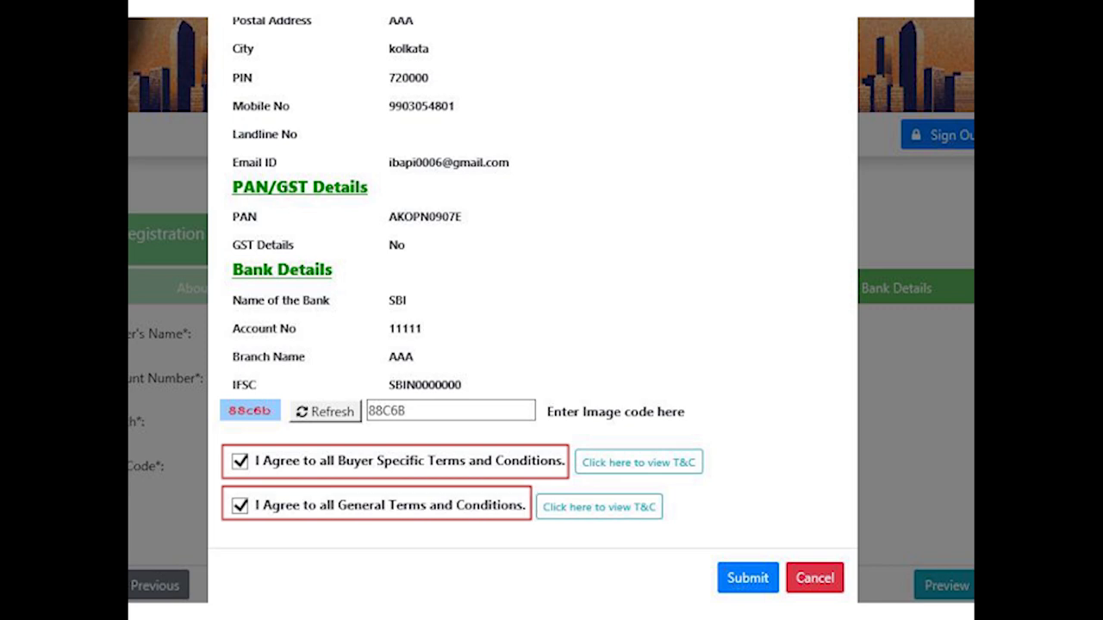
{"action": "left_click", "coordinate": [746, 578]}
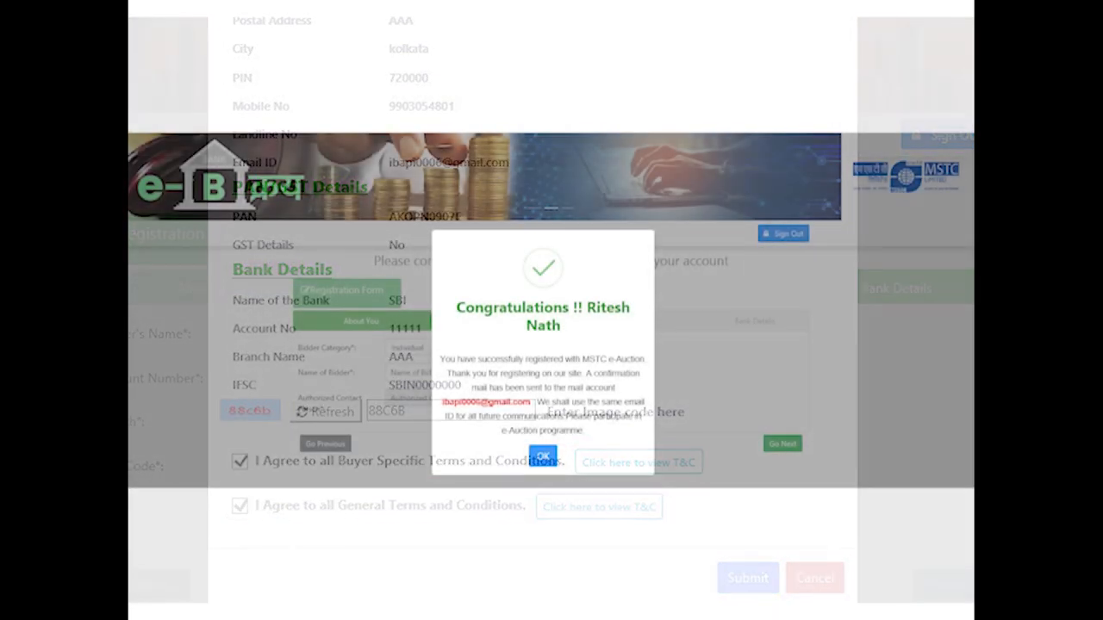
{"action": "left_click", "coordinate": [543, 455]}
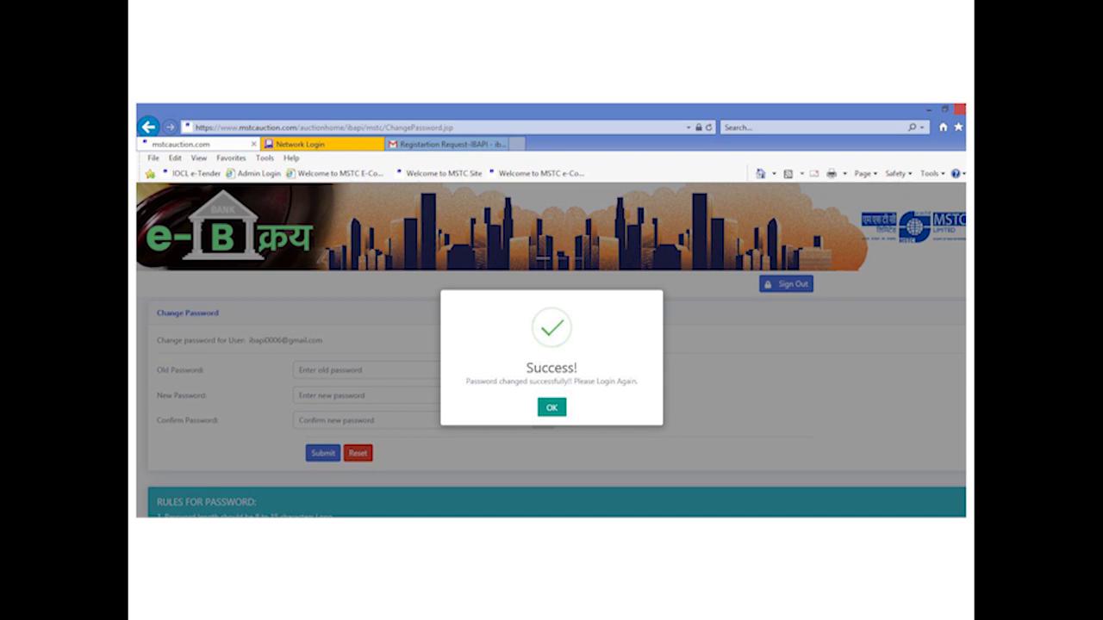
Confirm the password change success and move on to the KYC document upload
{"action": "left_click", "coordinate": [551, 406]}
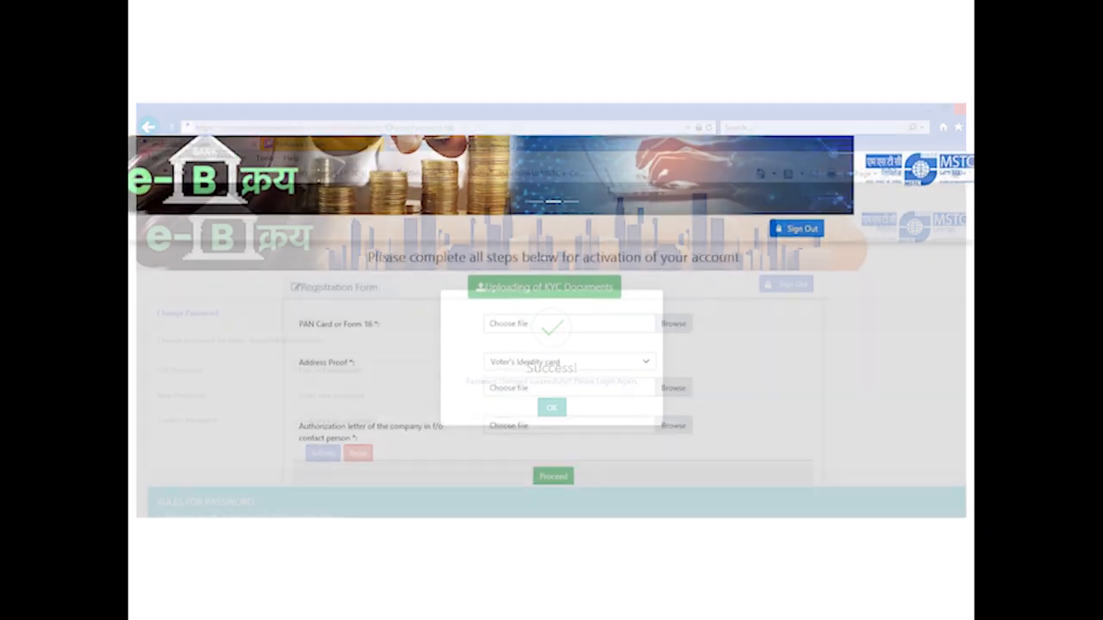
{"action": "left_click", "coordinate": [551, 407]}
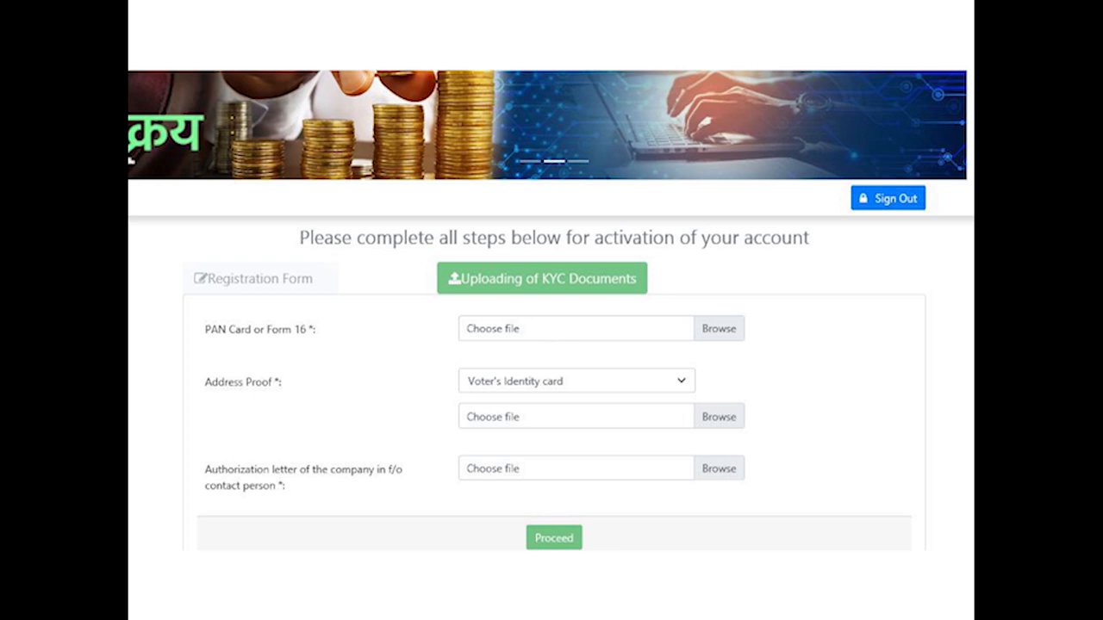
Submit the attached PAN card, address proof and authorization letter for approval
{"action": "left_click", "coordinate": [554, 537]}
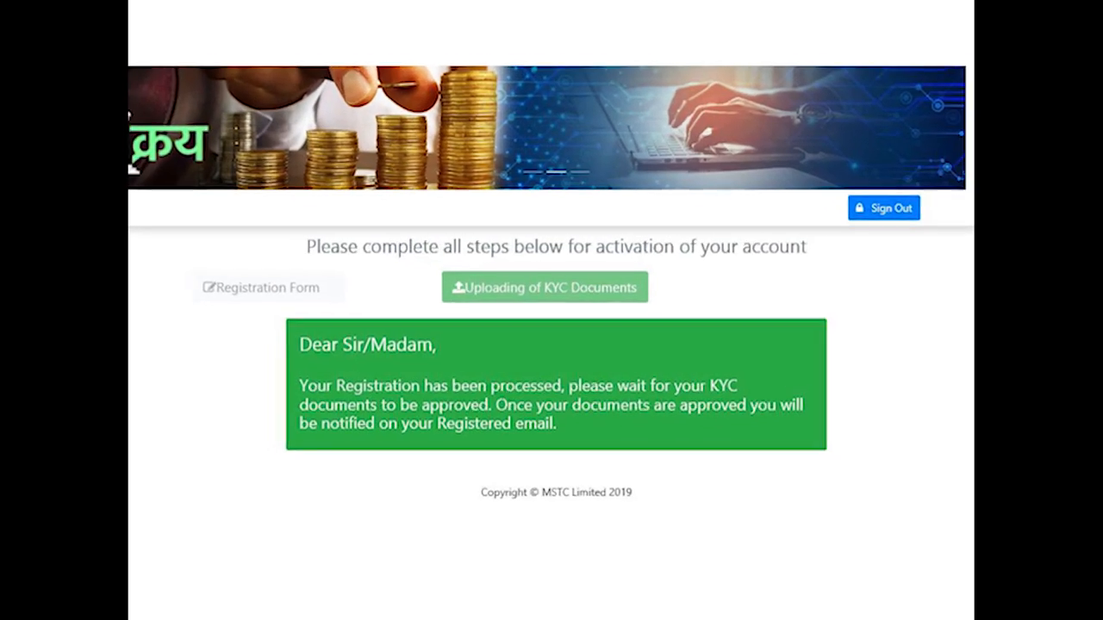